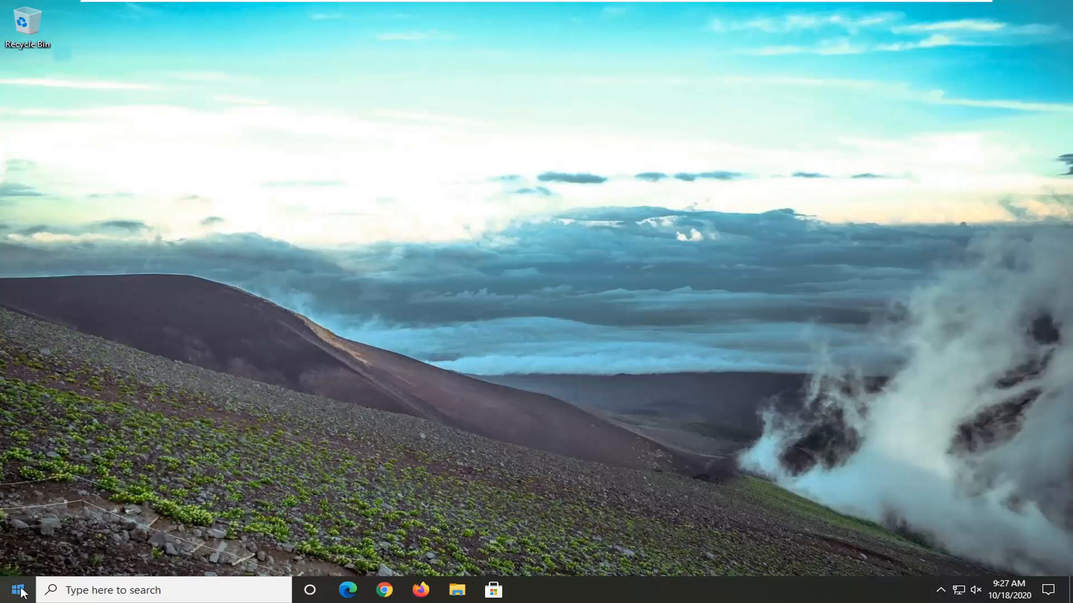
- Launch Windows Settings from the Start menu's expanded left rail
{"action": "left_click", "coordinate": [21, 588]}
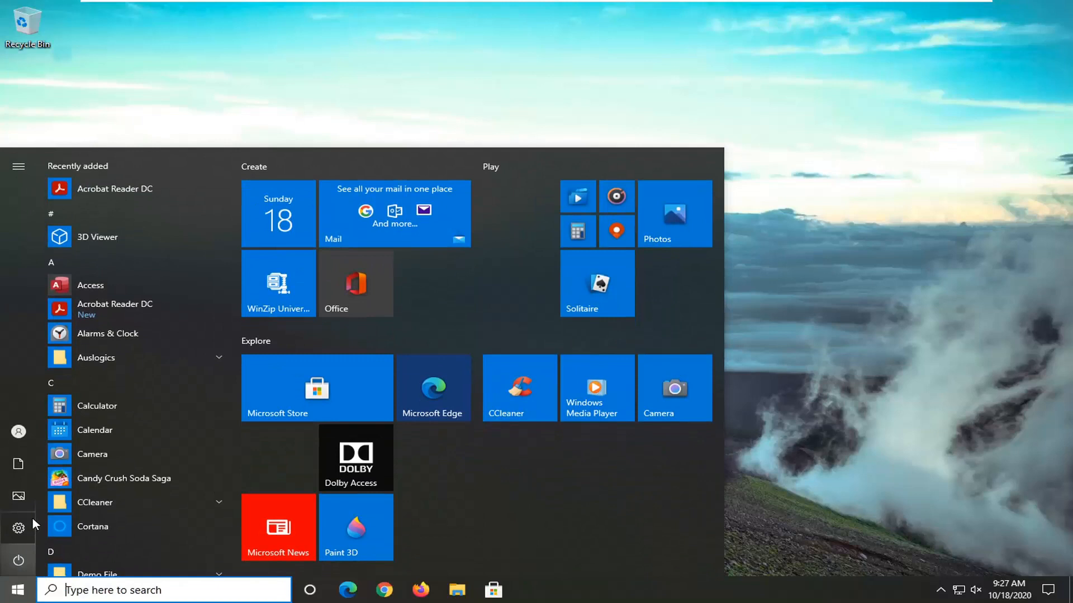
{"action": "left_click", "coordinate": [19, 168]}
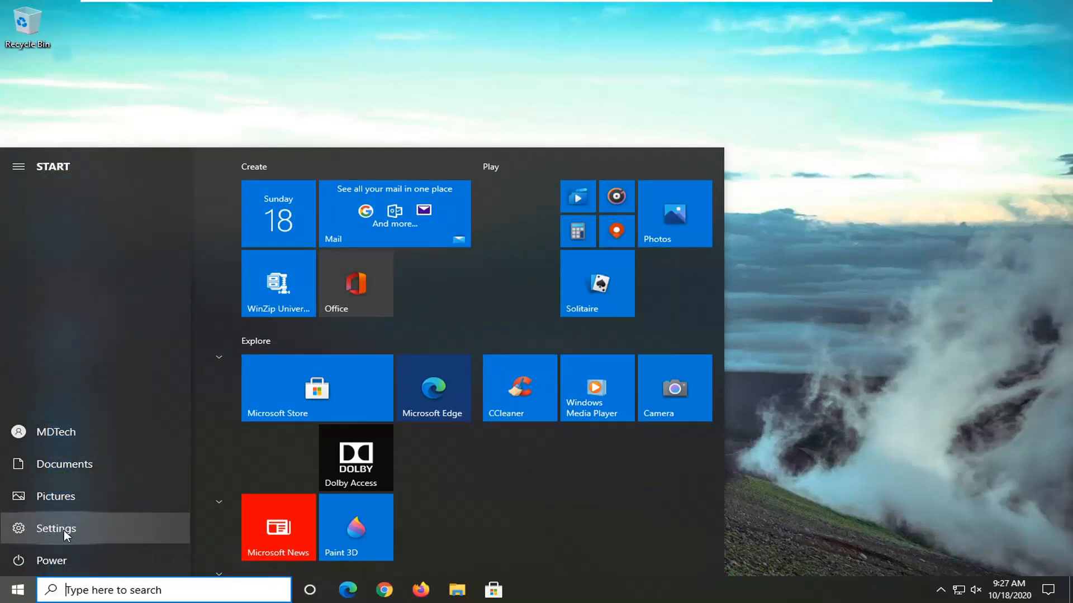
{"action": "left_click", "coordinate": [54, 528]}
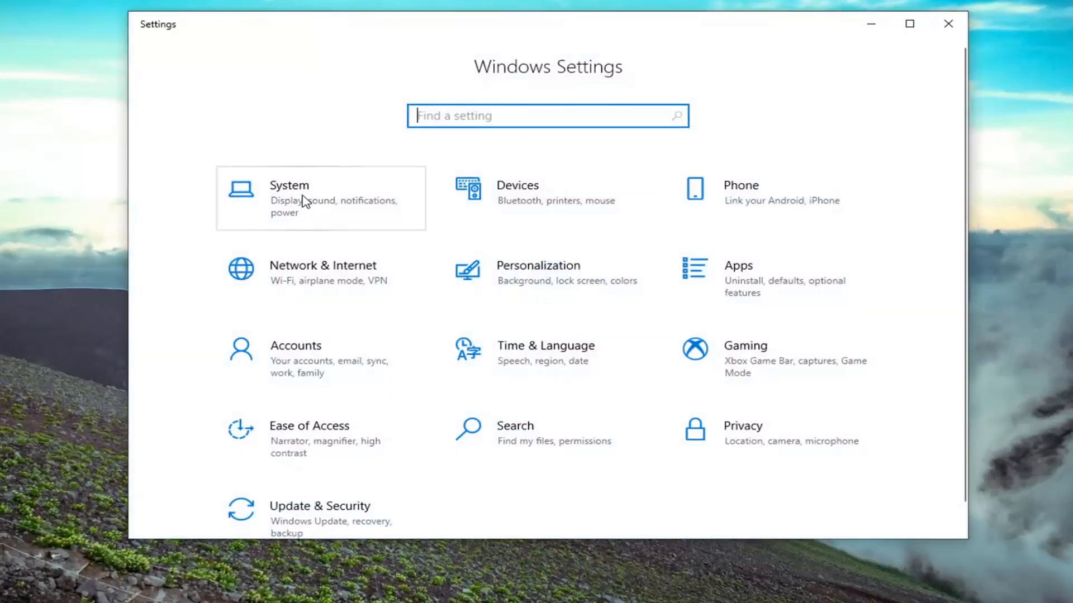
- Go to System > Sound, showing the Speakers output and master volume
{"action": "left_click", "coordinate": [289, 186]}
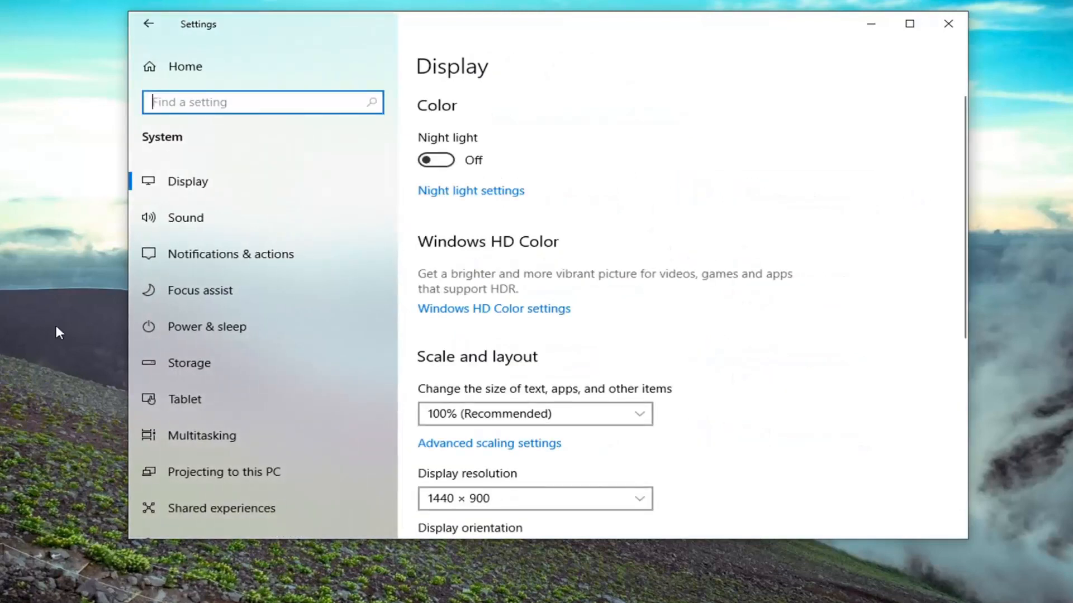
{"action": "mouse_move", "coordinate": [180, 224]}
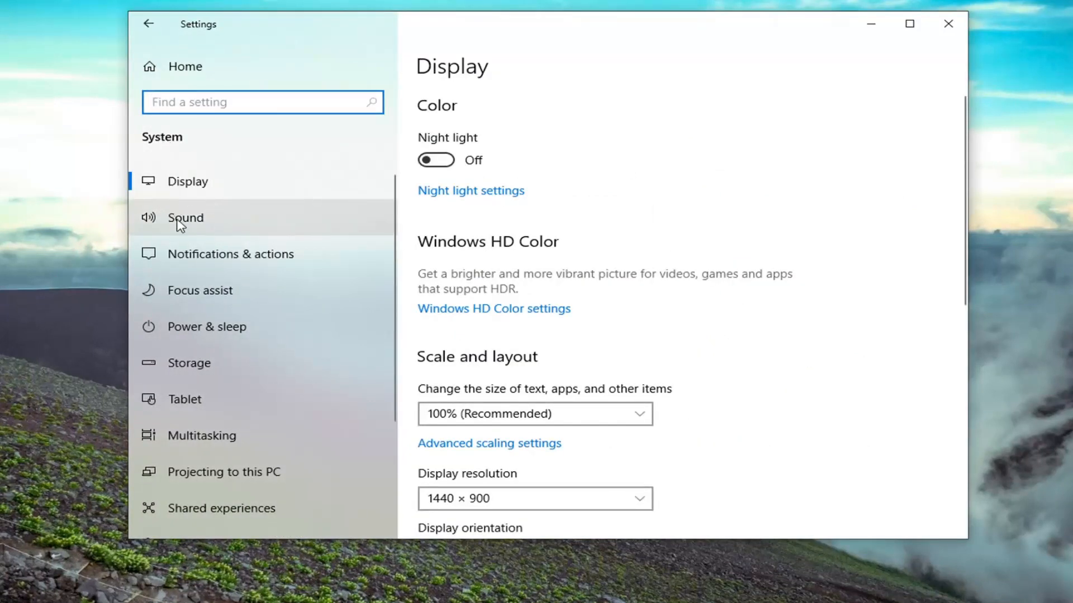
{"action": "left_click", "coordinate": [186, 218]}
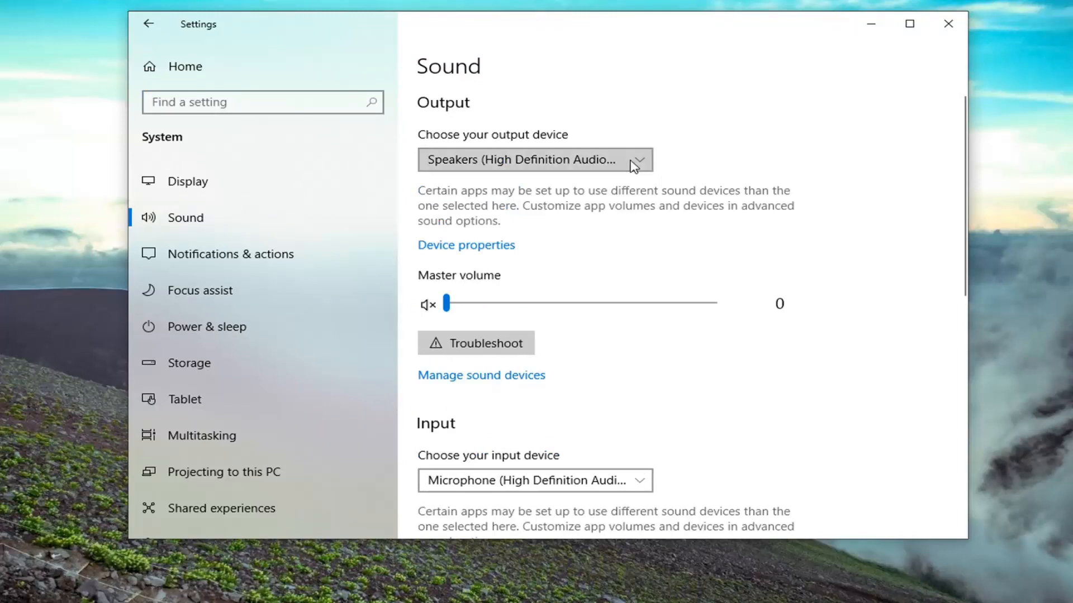
{"action": "mouse_move", "coordinate": [478, 190]}
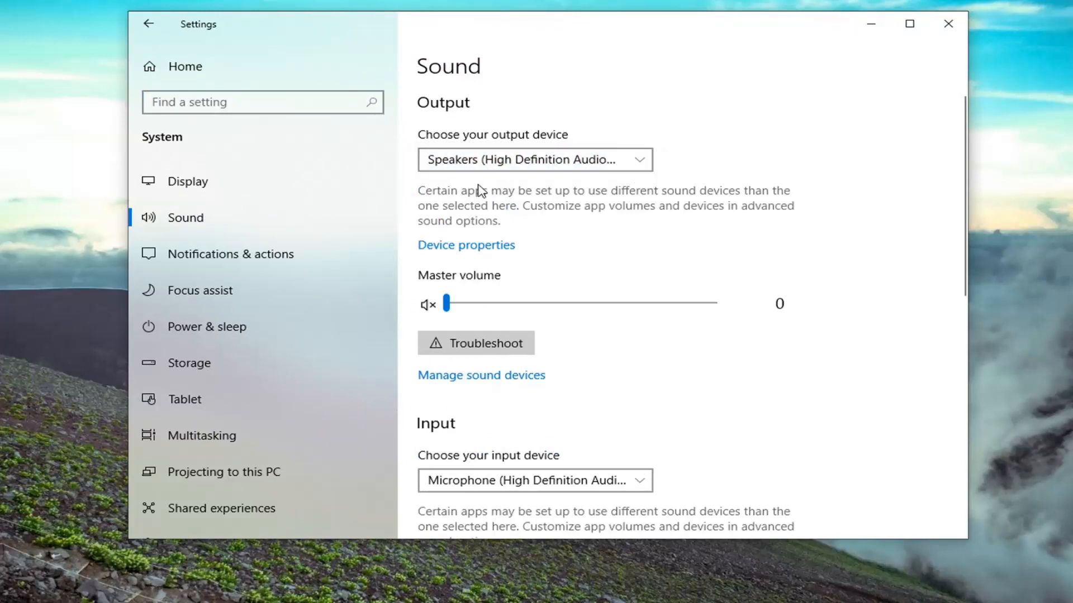
{"action": "mouse_move", "coordinate": [499, 253]}
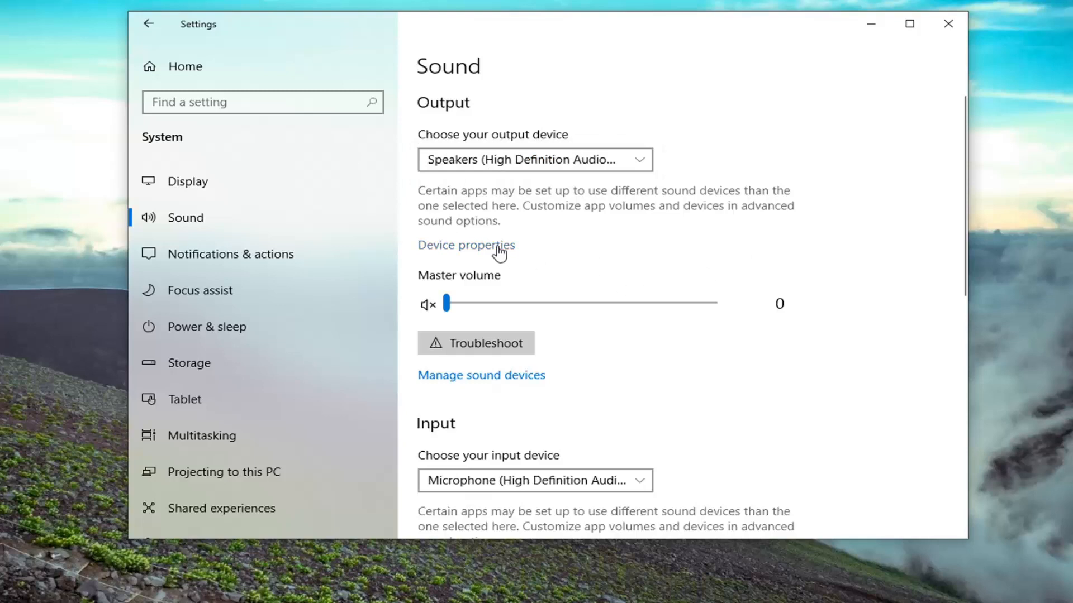
- View the Speakers device properties, keeping spatial sound format set to Off
{"action": "left_click", "coordinate": [466, 244]}
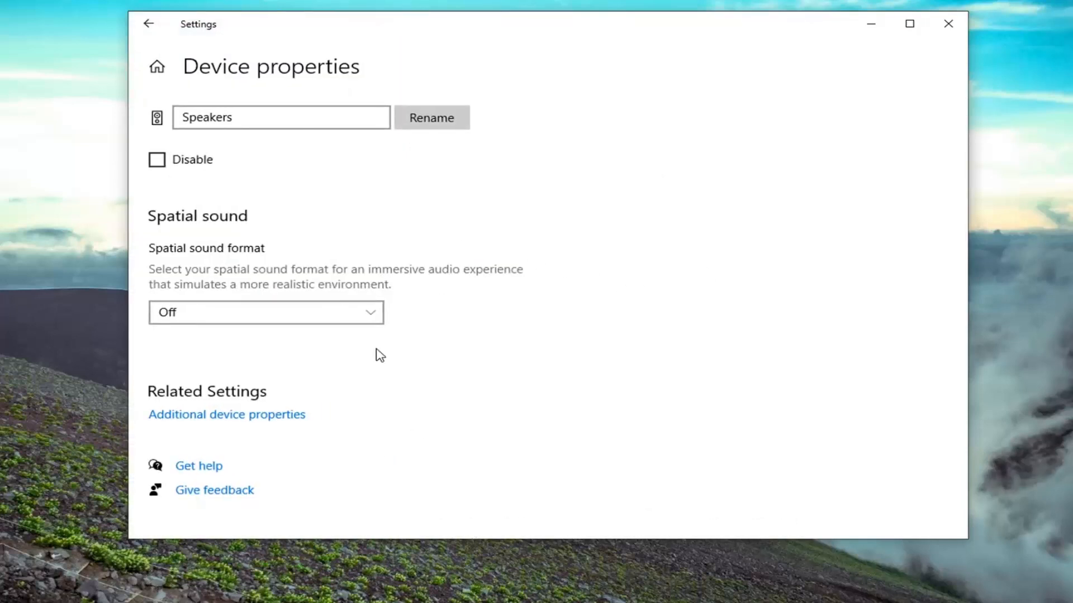
{"action": "mouse_move", "coordinate": [185, 381]}
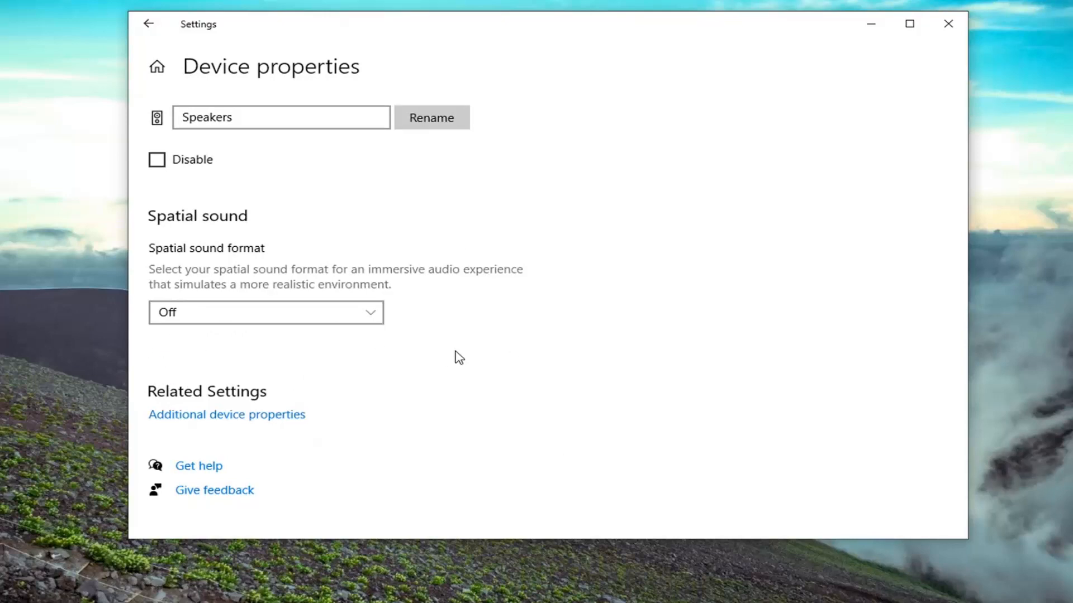
{"action": "mouse_move", "coordinate": [384, 362]}
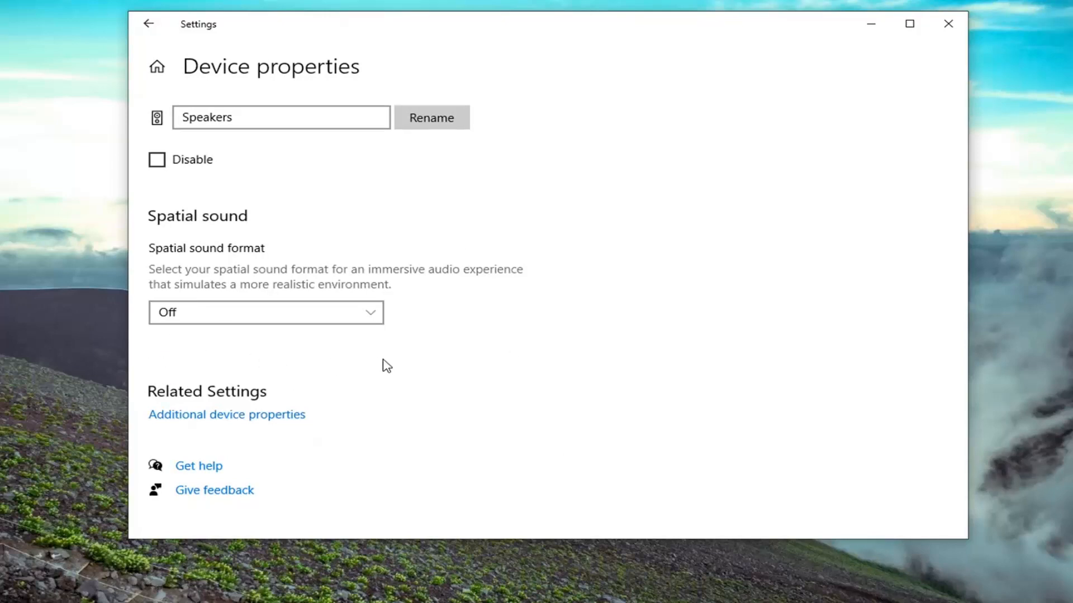
{"action": "mouse_move", "coordinate": [358, 297]}
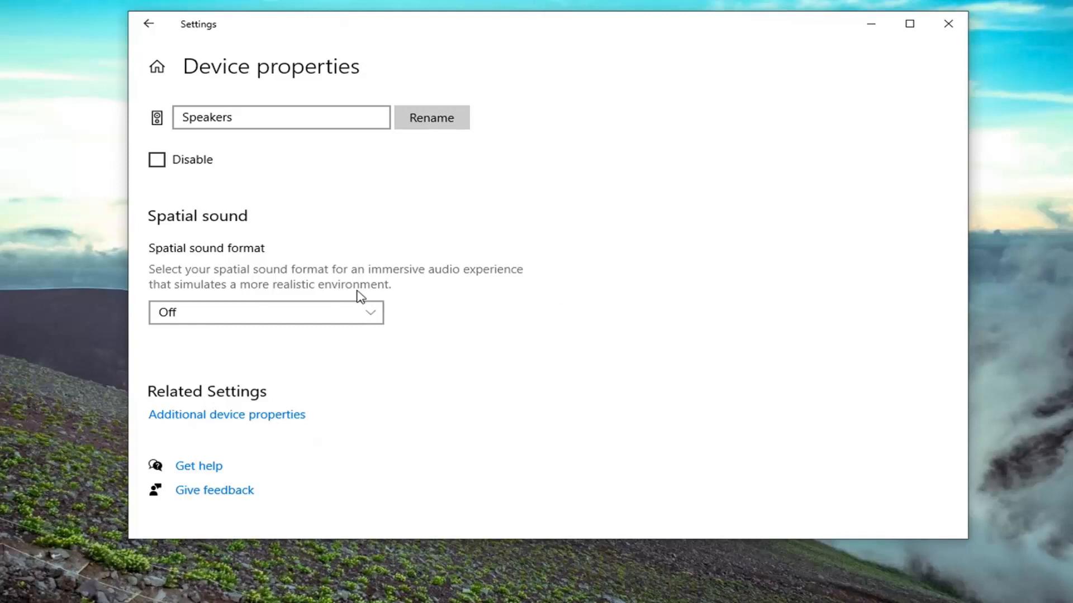
{"action": "mouse_move", "coordinate": [225, 377]}
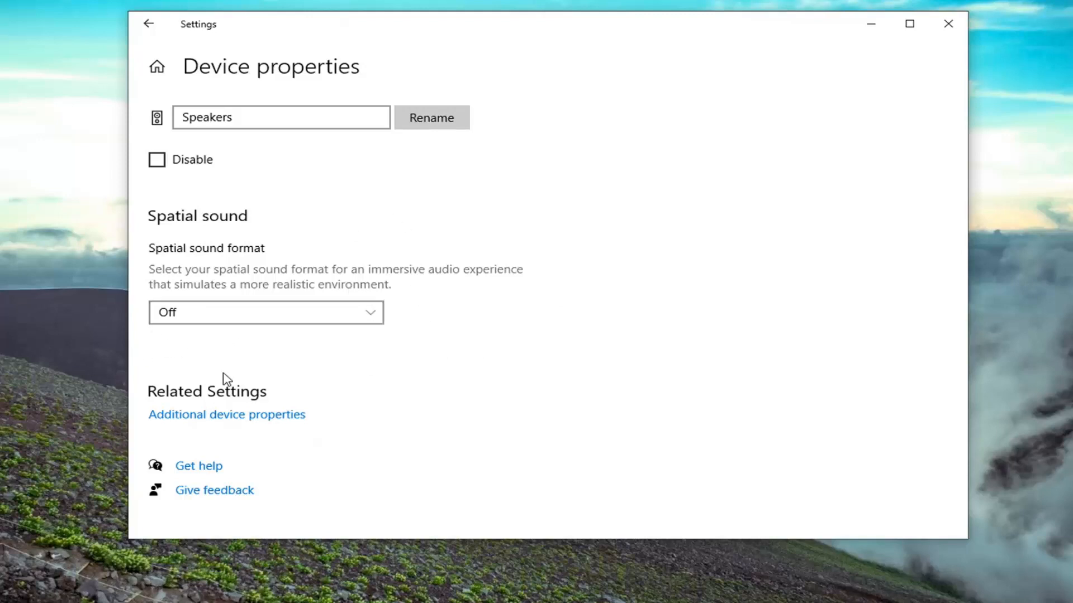
{"action": "left_click", "coordinate": [266, 313]}
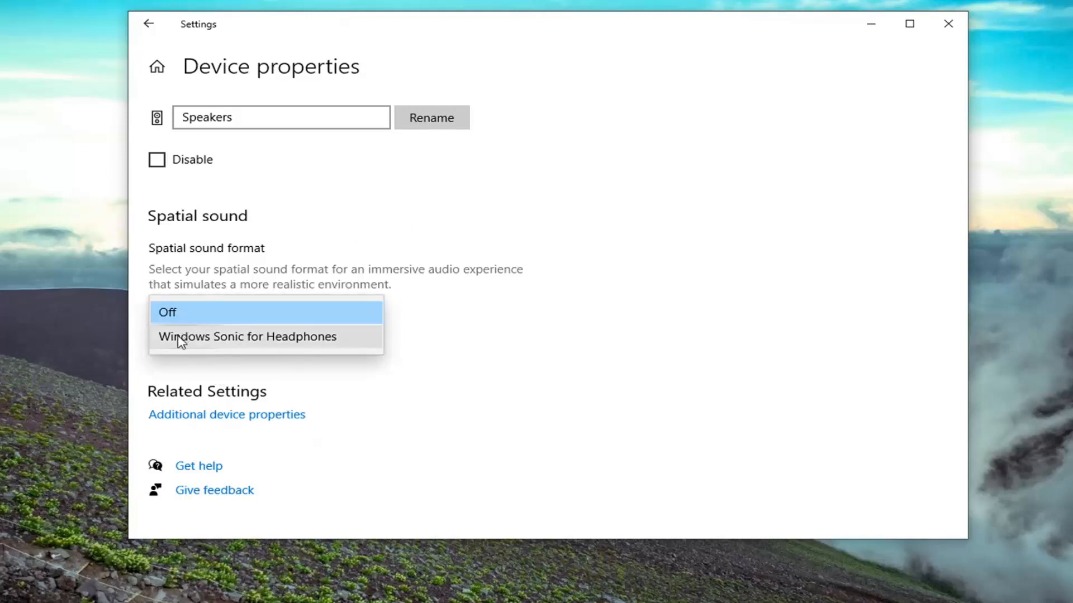
{"action": "left_click", "coordinate": [167, 313]}
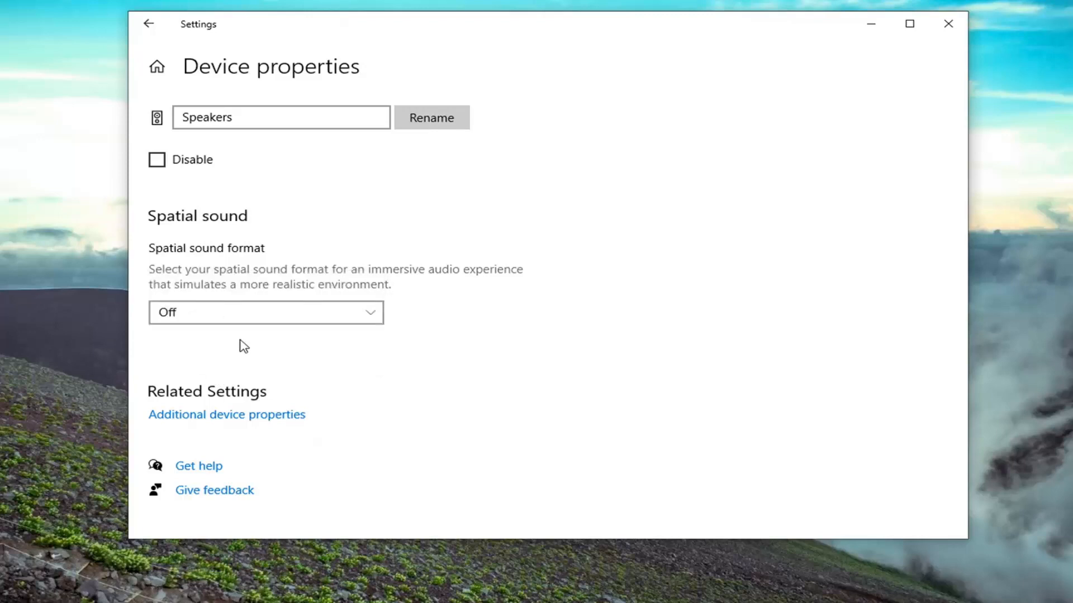
{"action": "mouse_move", "coordinate": [250, 334]}
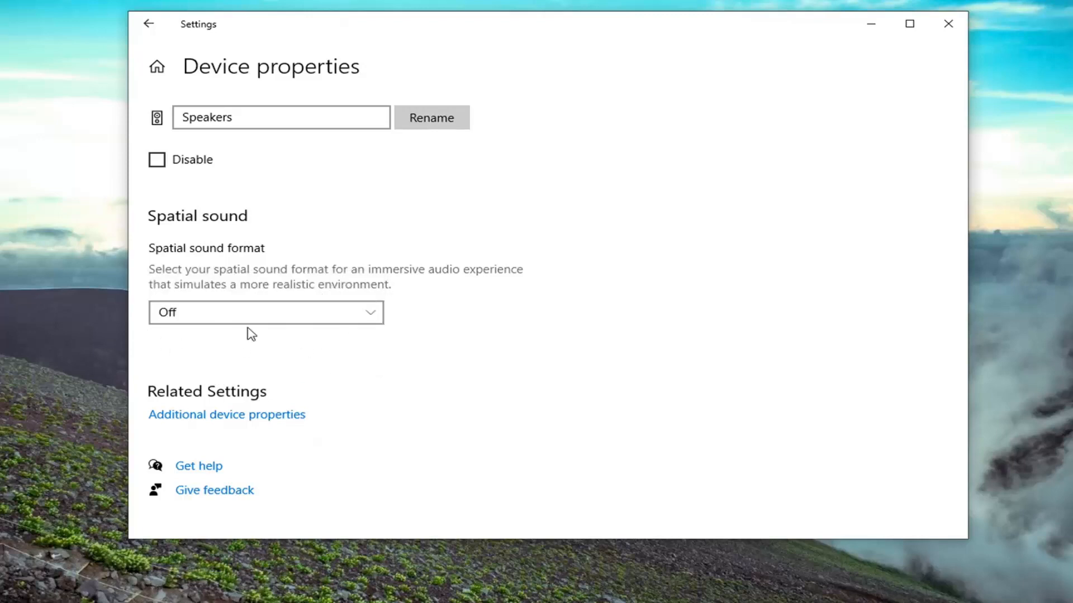
{"action": "mouse_move", "coordinate": [162, 344]}
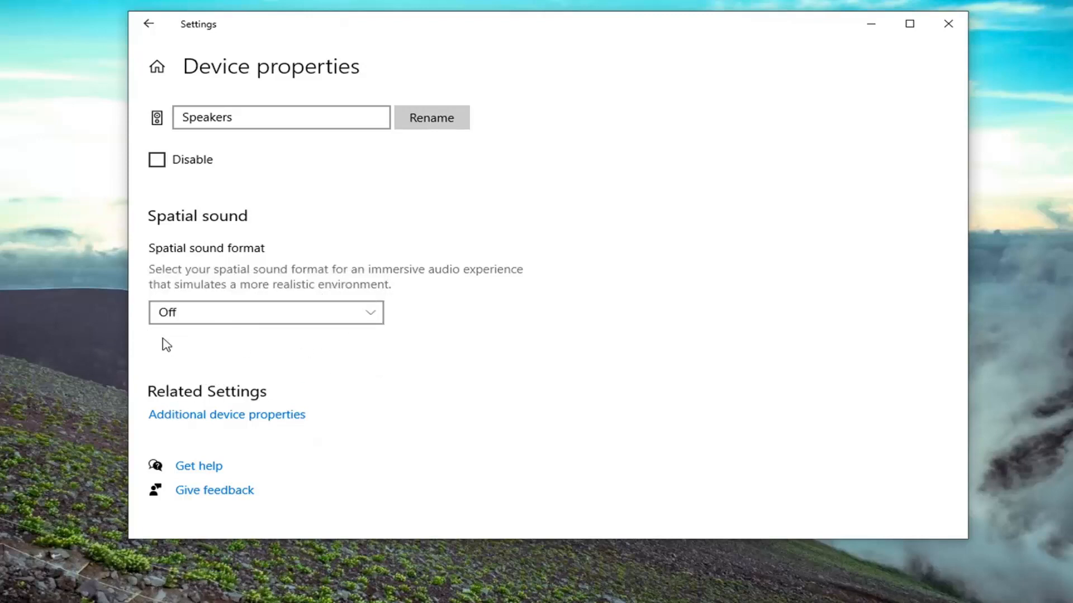
{"action": "mouse_move", "coordinate": [197, 333]}
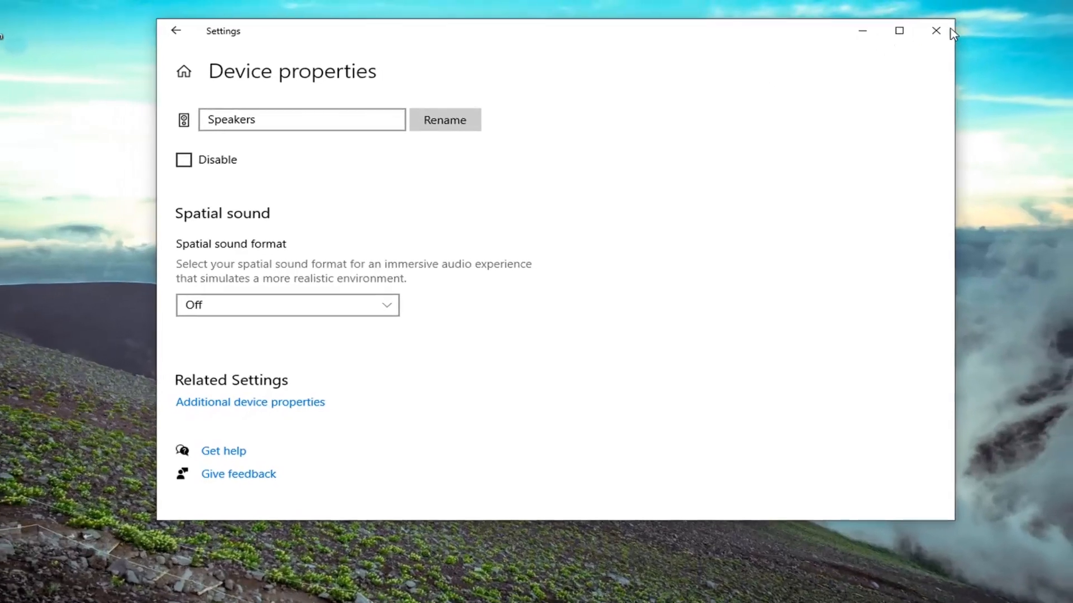
- Close Settings and search 'cont' in Start to launch Control Panel
{"action": "left_click", "coordinate": [934, 30]}
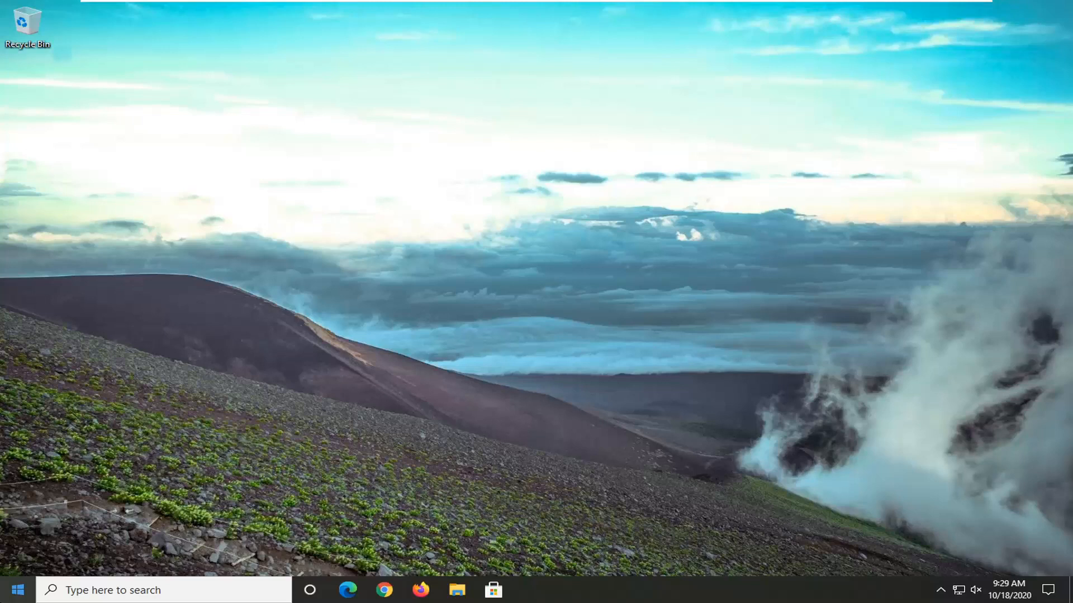
{"action": "type", "text": "cont"}
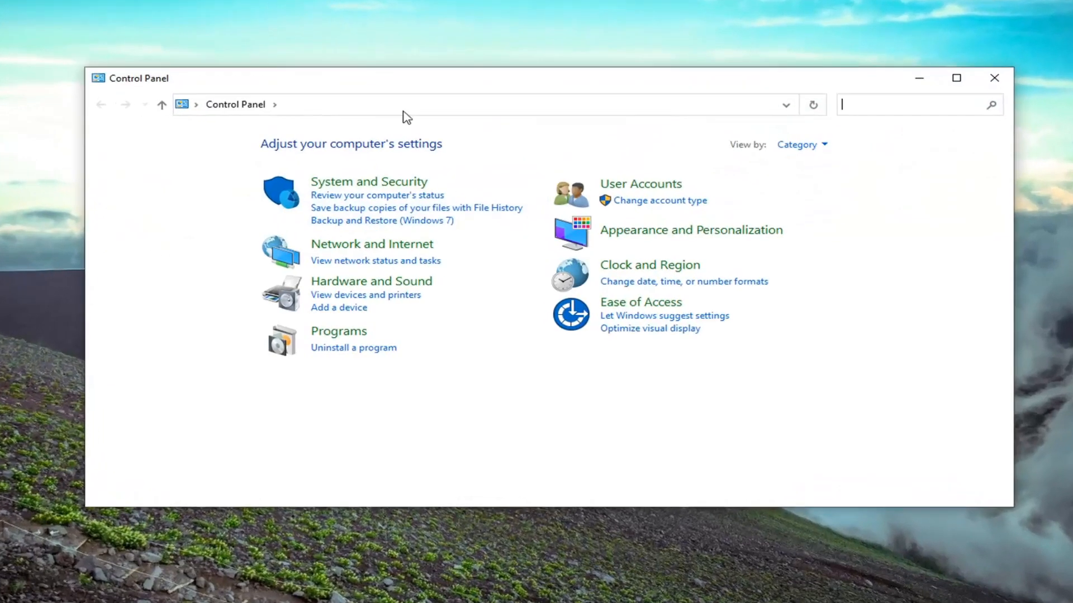
- Switch Control Panel's View by to Large icons
{"action": "left_click", "coordinate": [802, 144]}
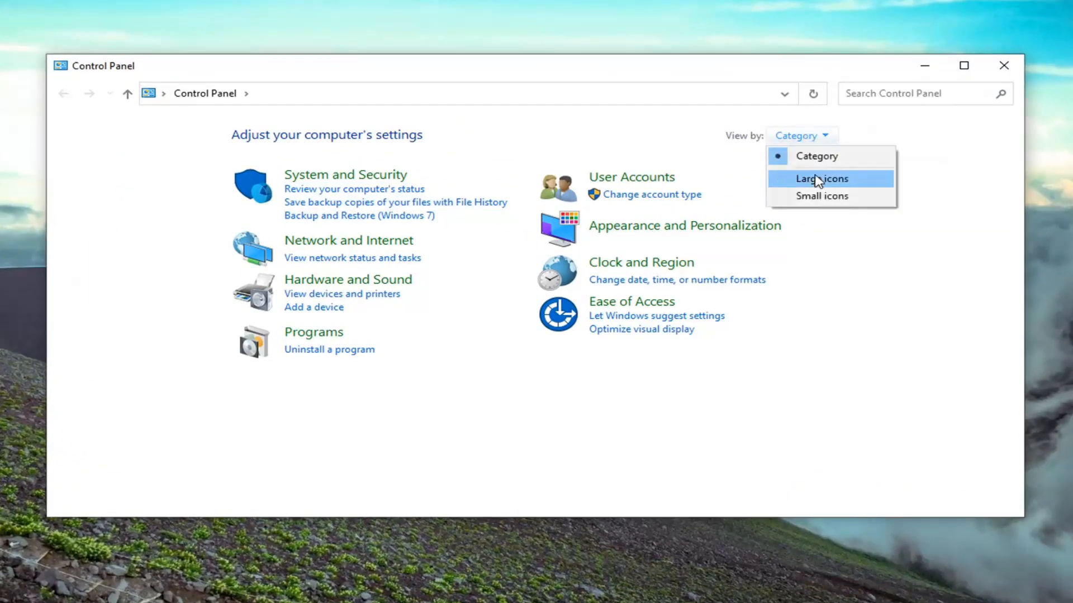
{"action": "left_click", "coordinate": [820, 178]}
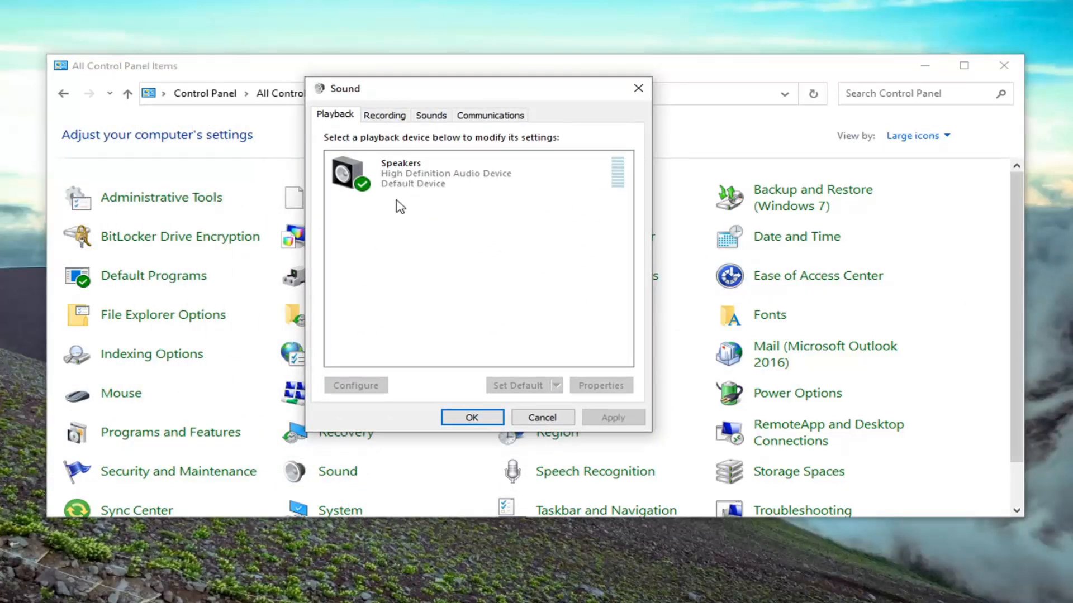
- Show the Speakers playback device's Properties on the Levels tab
{"action": "left_click", "coordinate": [438, 173]}
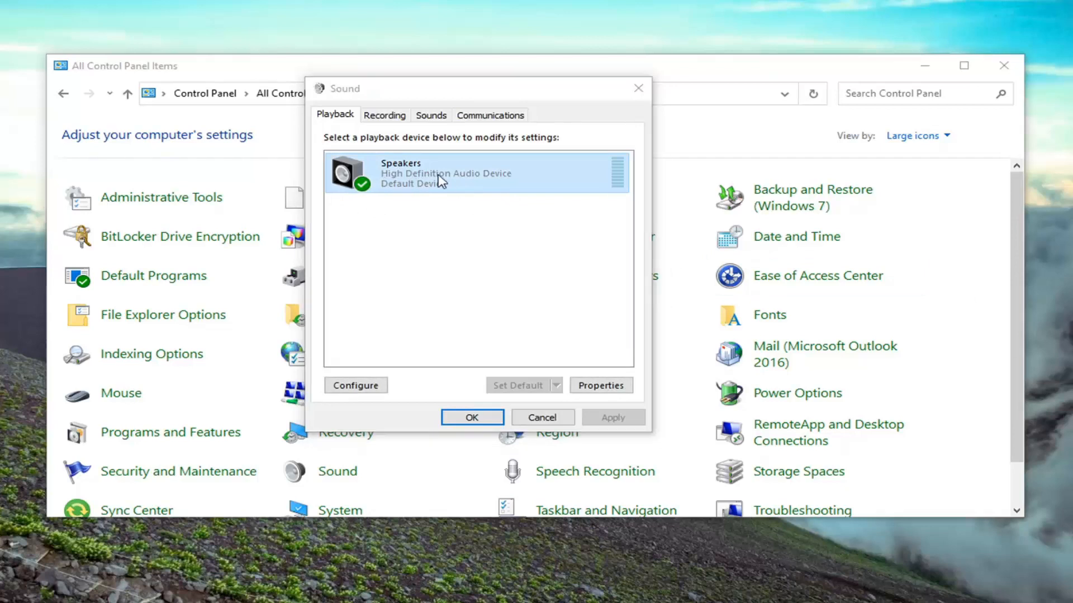
{"action": "left_click", "coordinate": [601, 384]}
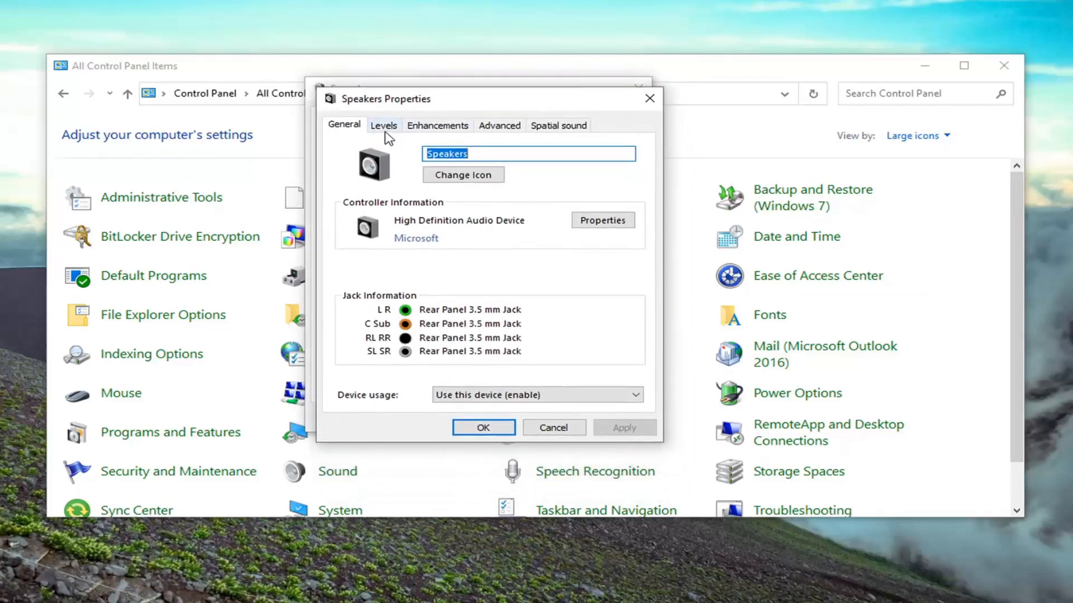
{"action": "left_click", "coordinate": [384, 125]}
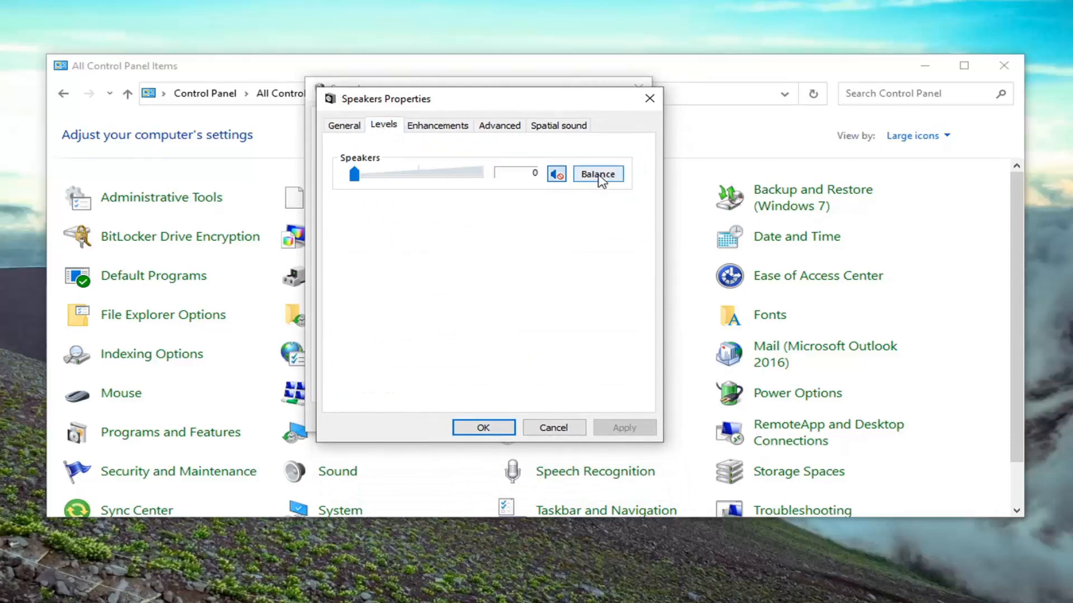
{"action": "mouse_move", "coordinate": [683, 158]}
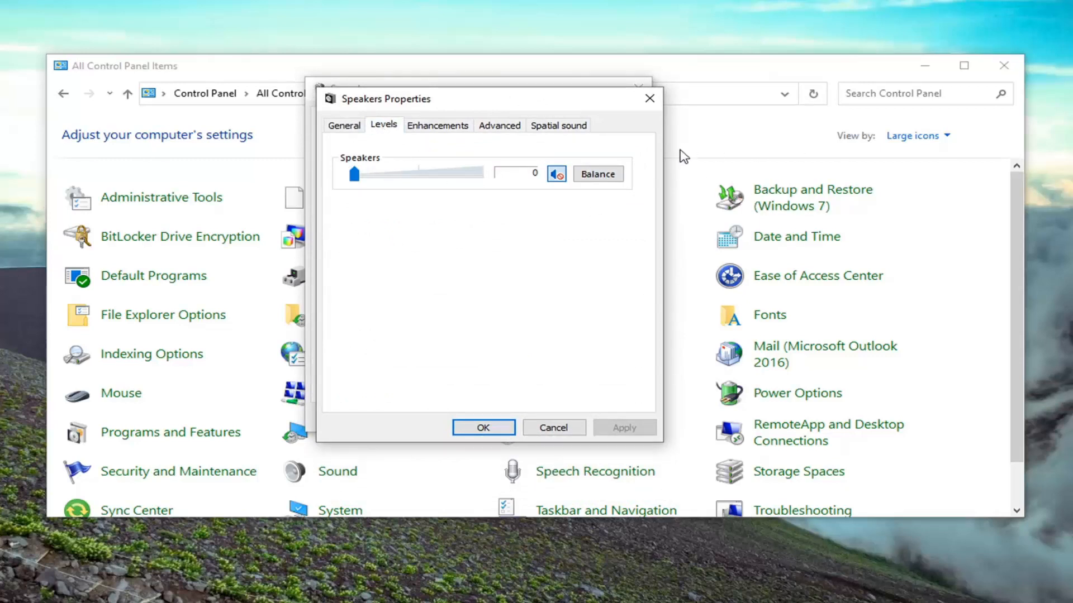
- Review the Speakers L/R balance sliders, then close all sound windows and Control Panel
{"action": "left_click", "coordinate": [597, 173]}
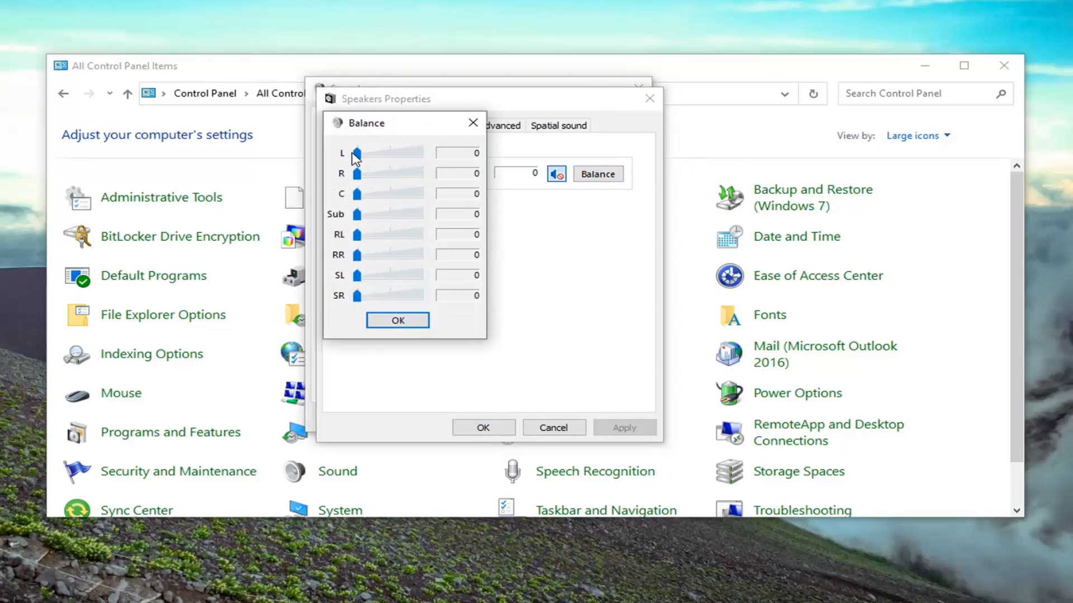
{"action": "mouse_move", "coordinate": [370, 192]}
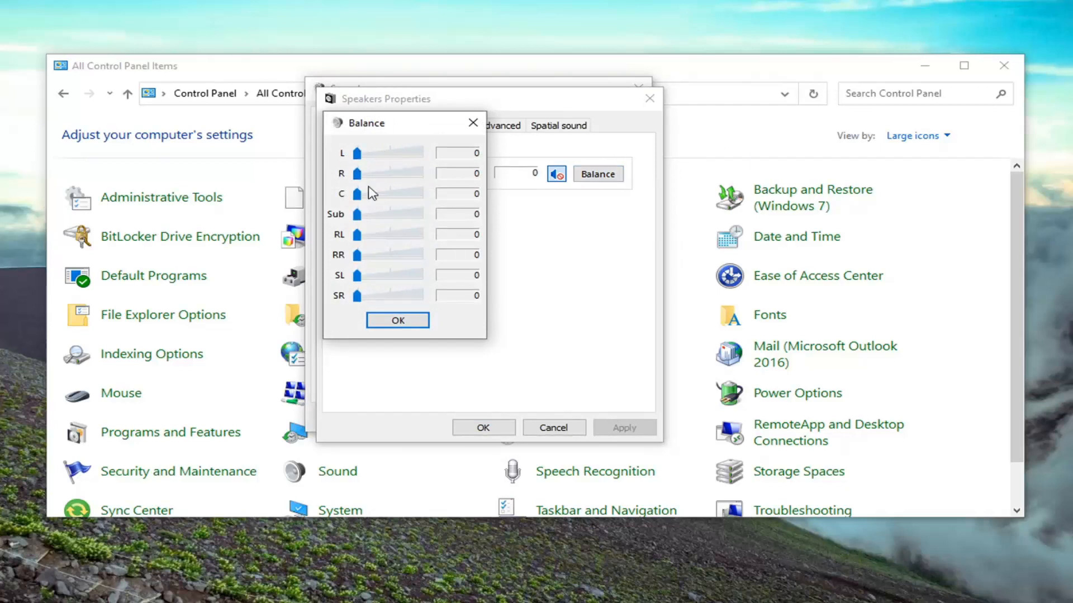
{"action": "mouse_move", "coordinate": [563, 309]}
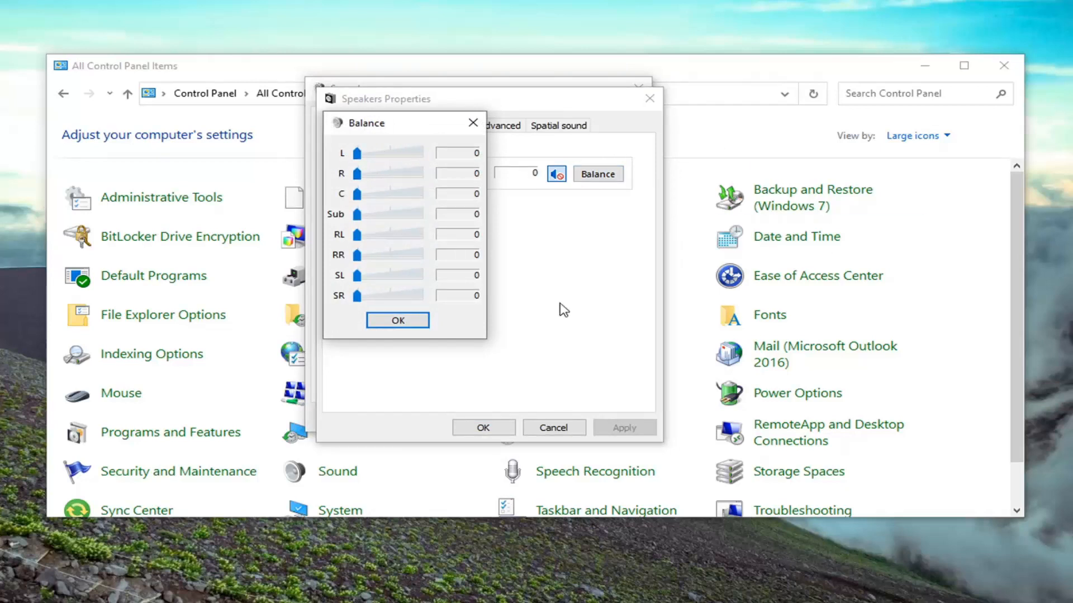
{"action": "left_click", "coordinate": [398, 320]}
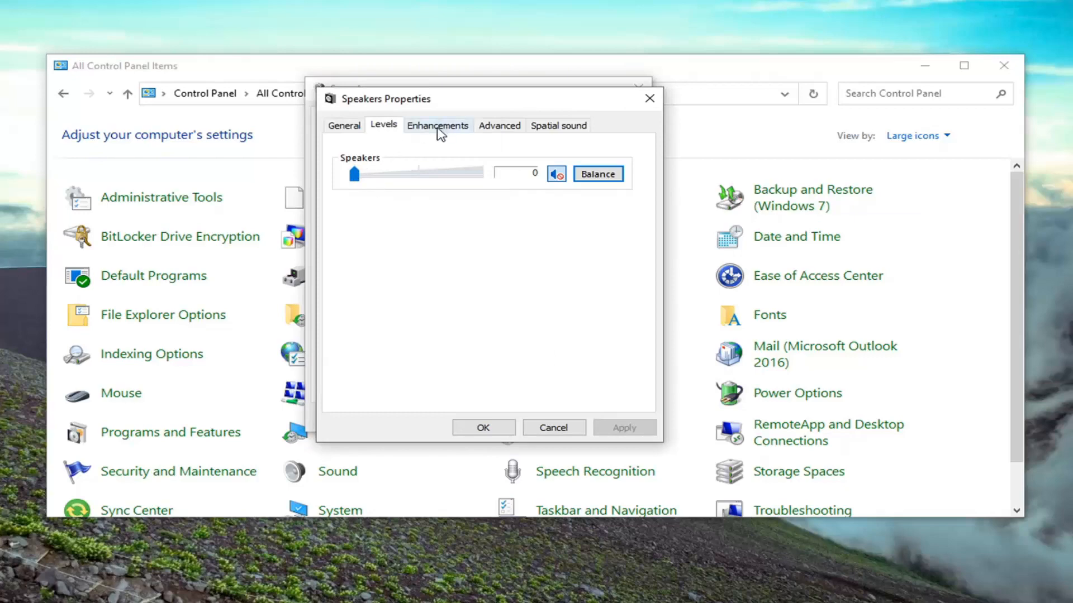
{"action": "left_click", "coordinate": [554, 426]}
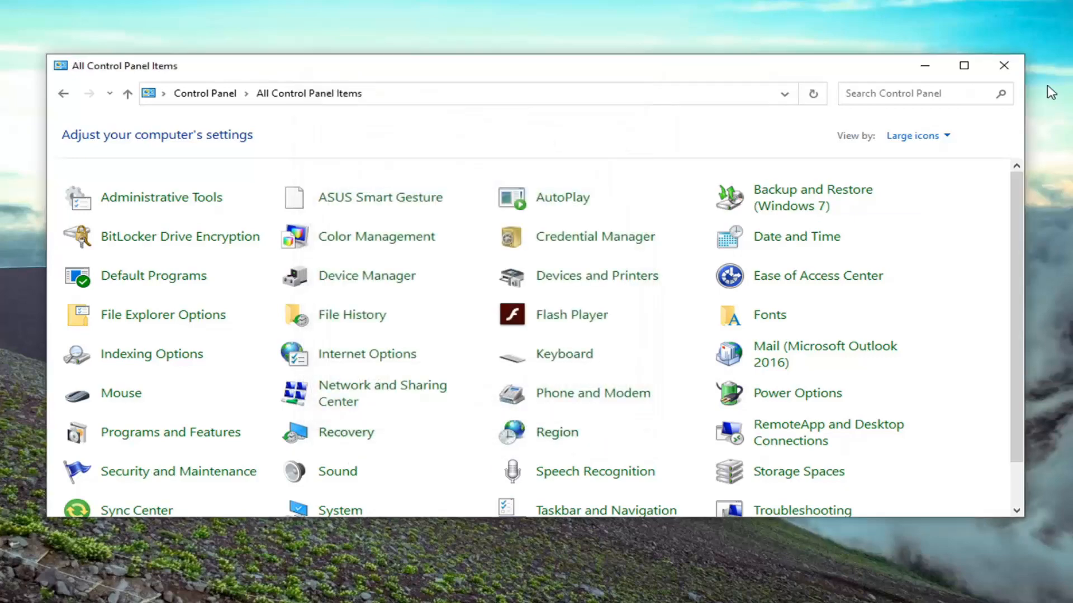
{"action": "left_click", "coordinate": [1004, 65]}
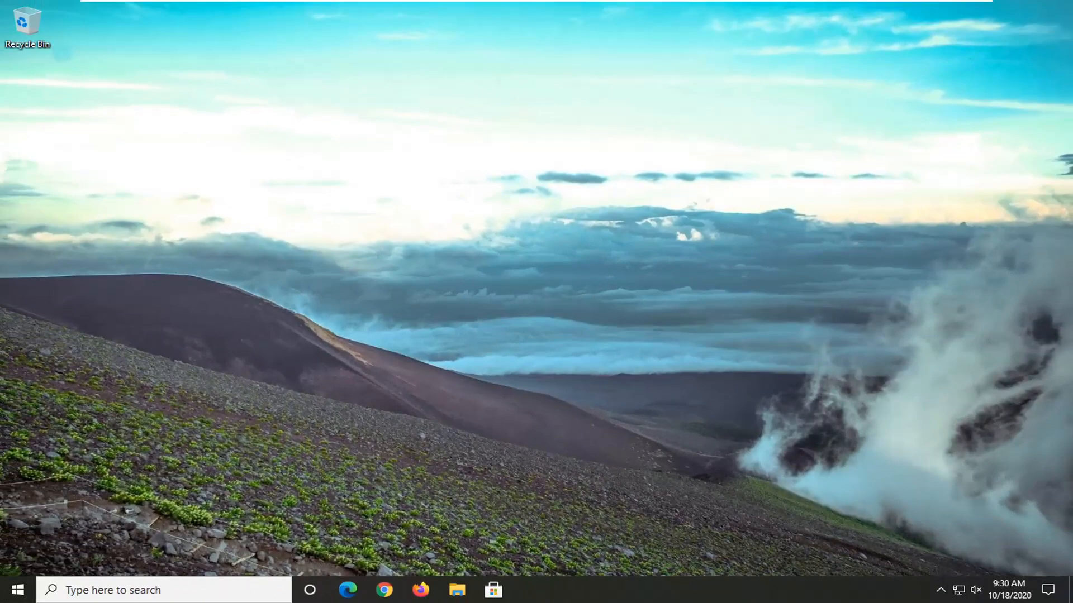